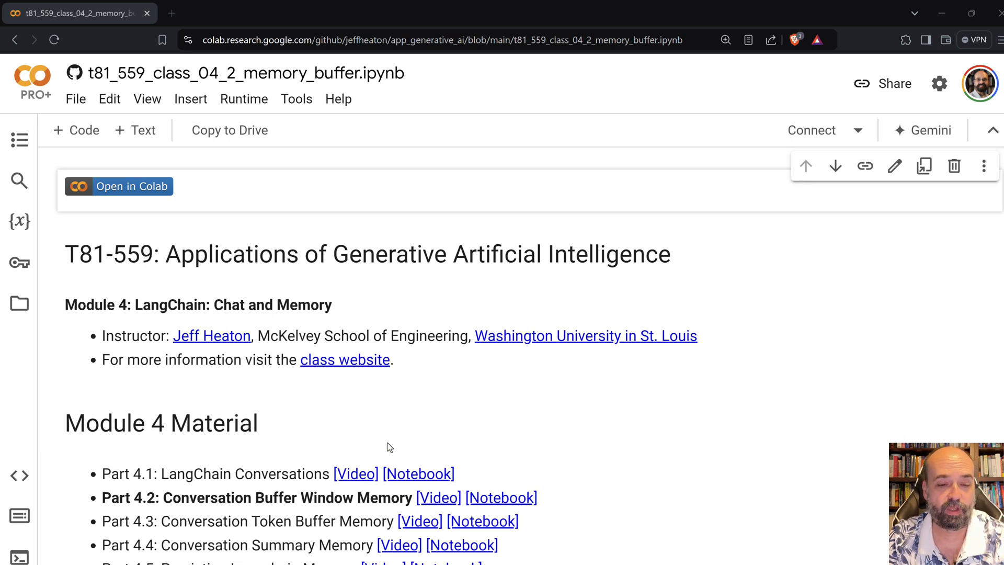
Run the setup cell that confirms Colab and pip-installs langchain and langchain_openai
scroll("down", 3)
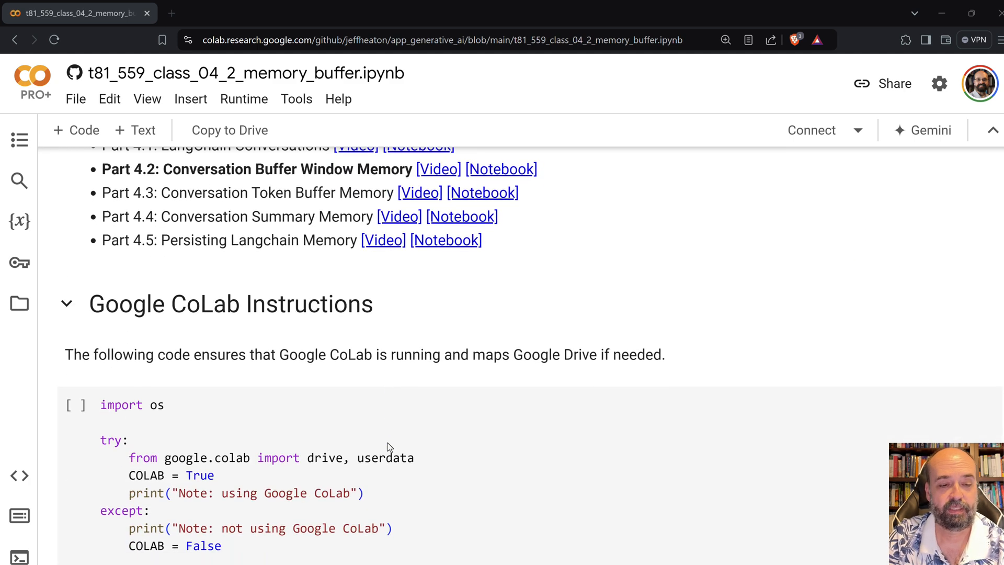
scroll("down", 3)
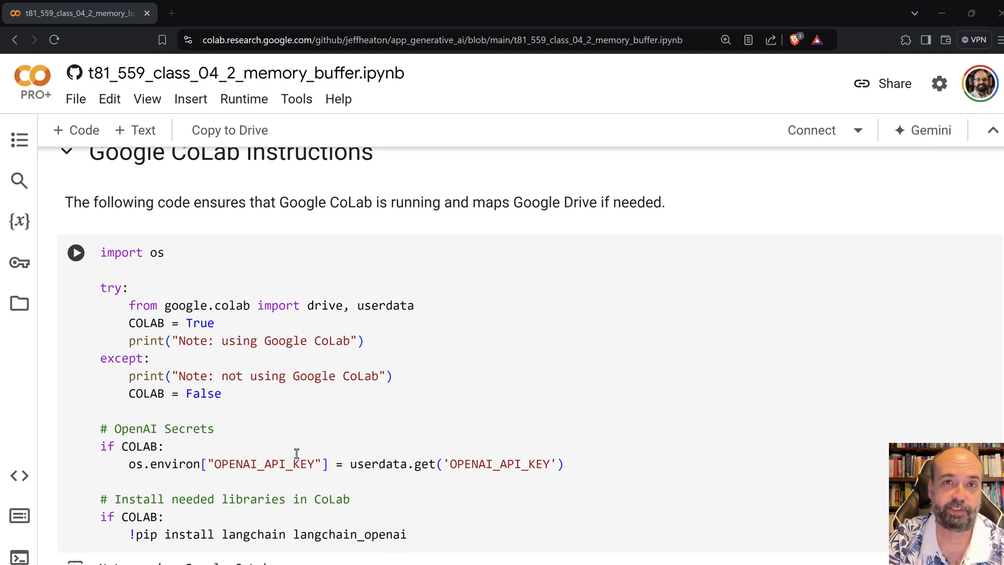
left_click(75, 252)
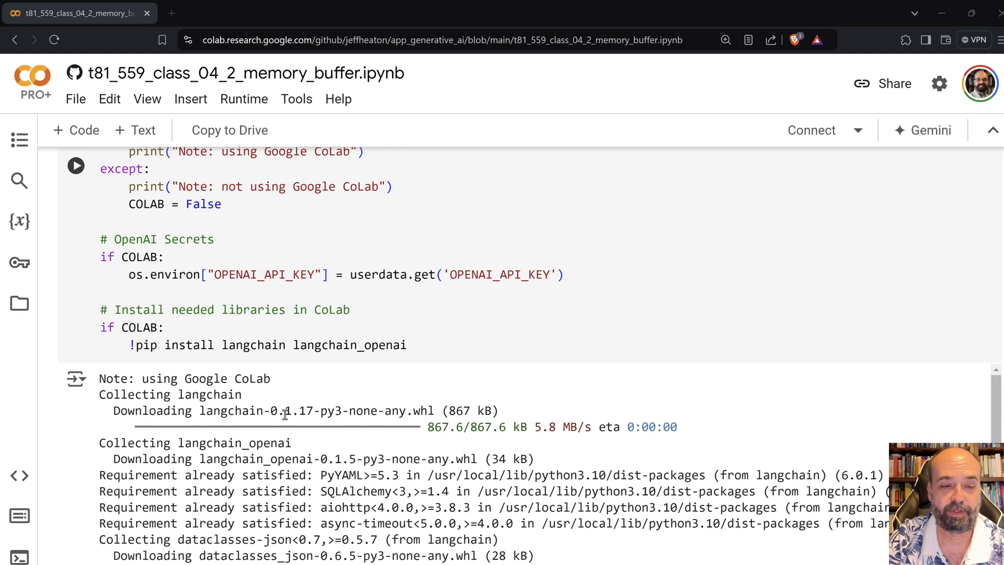
scroll("down", 3)
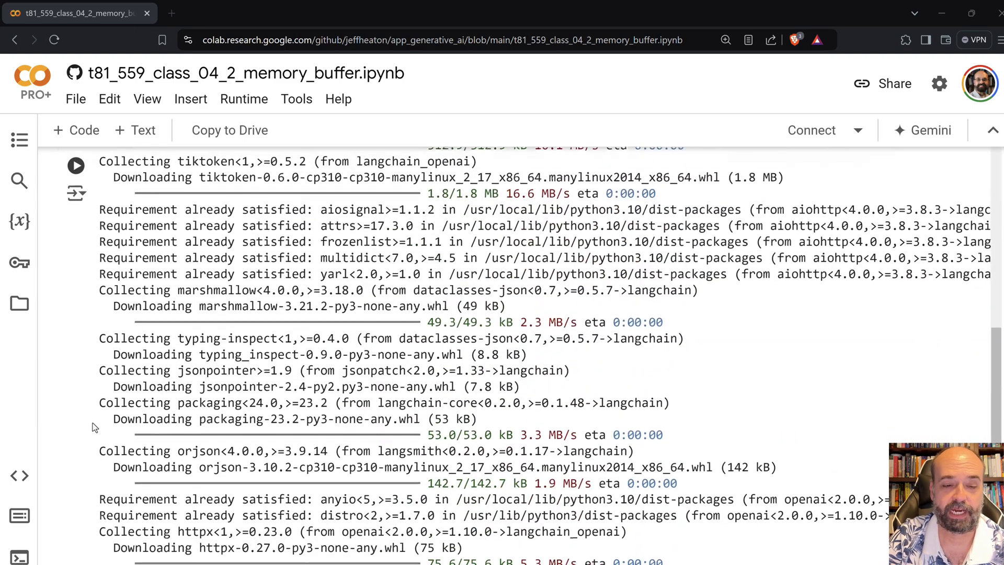
scroll("down", 3)
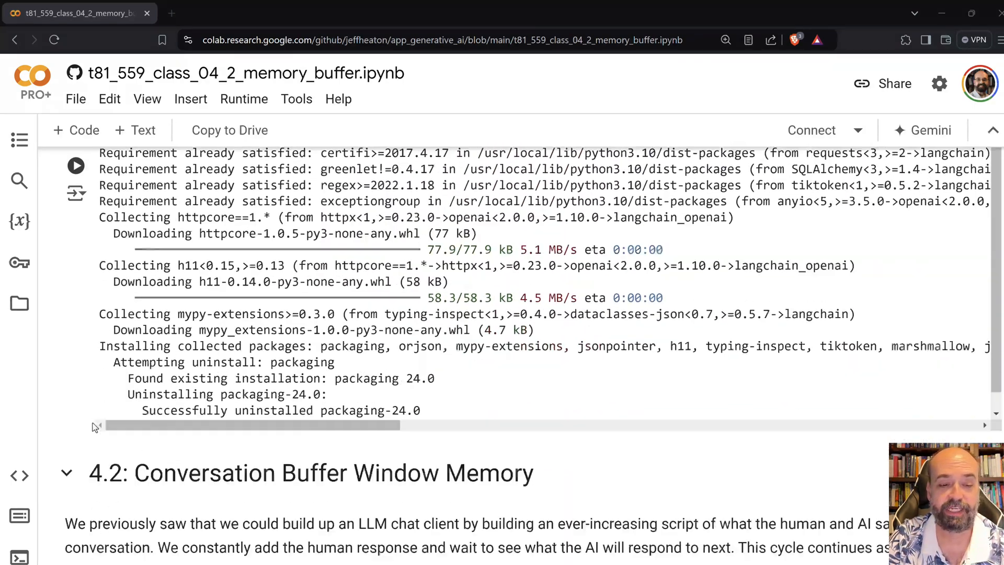
scroll("down", 3)
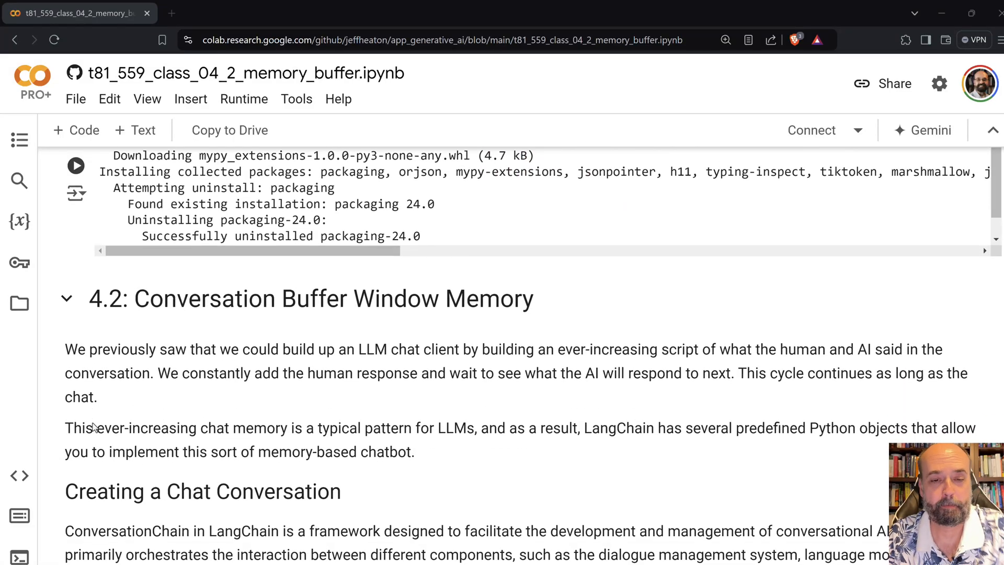
scroll("down", 3)
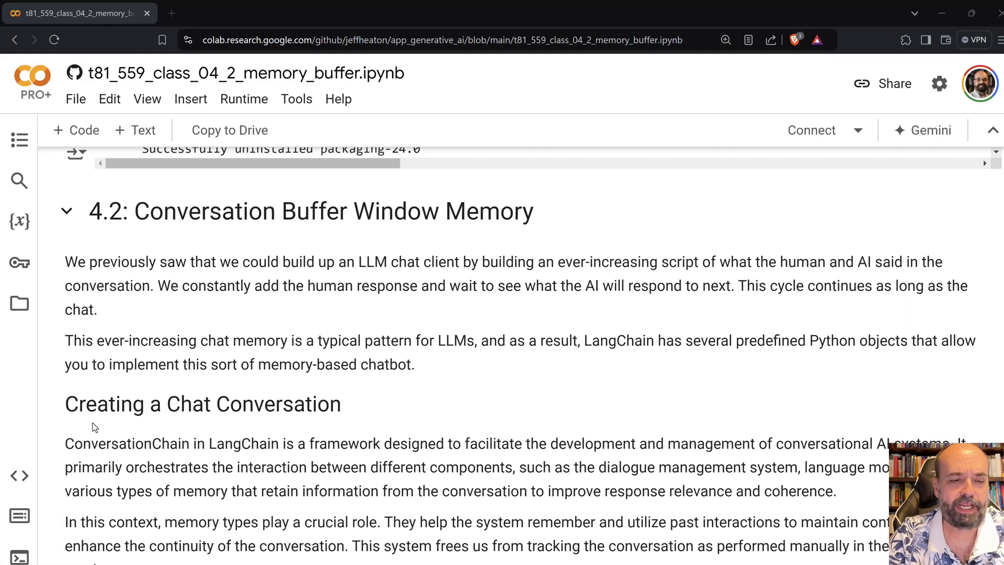
scroll("down", 3)
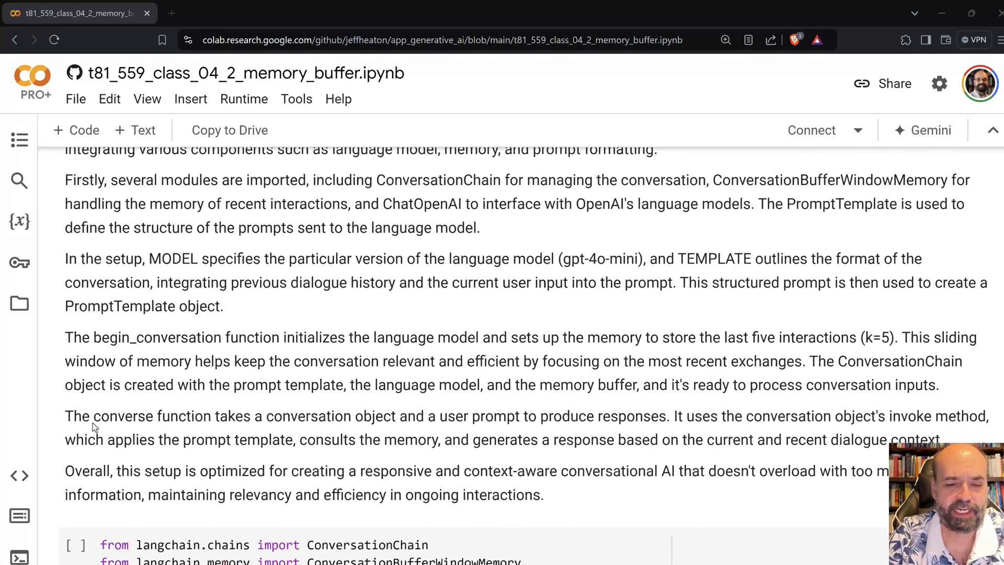
scroll("down", 3)
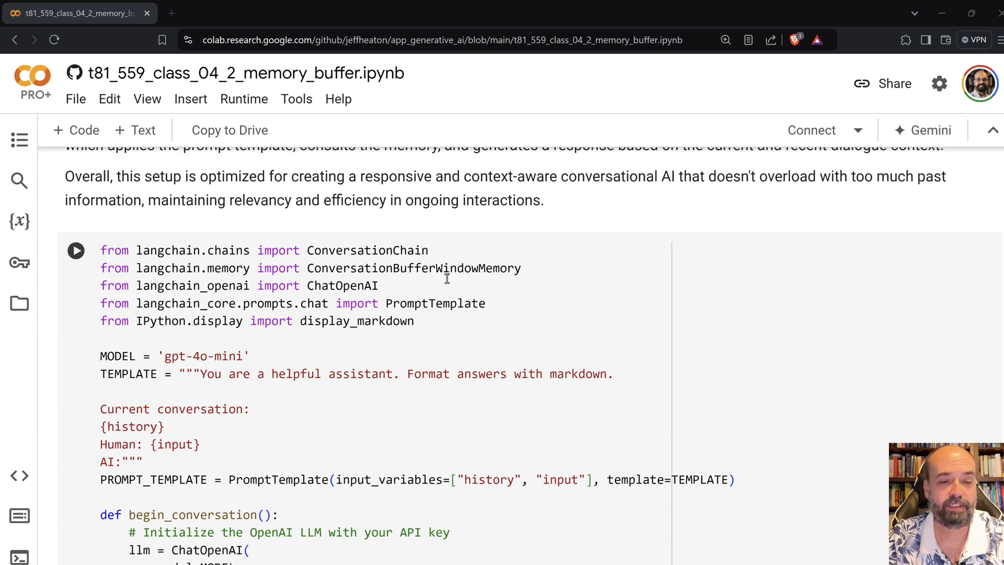
scroll("down", 3)
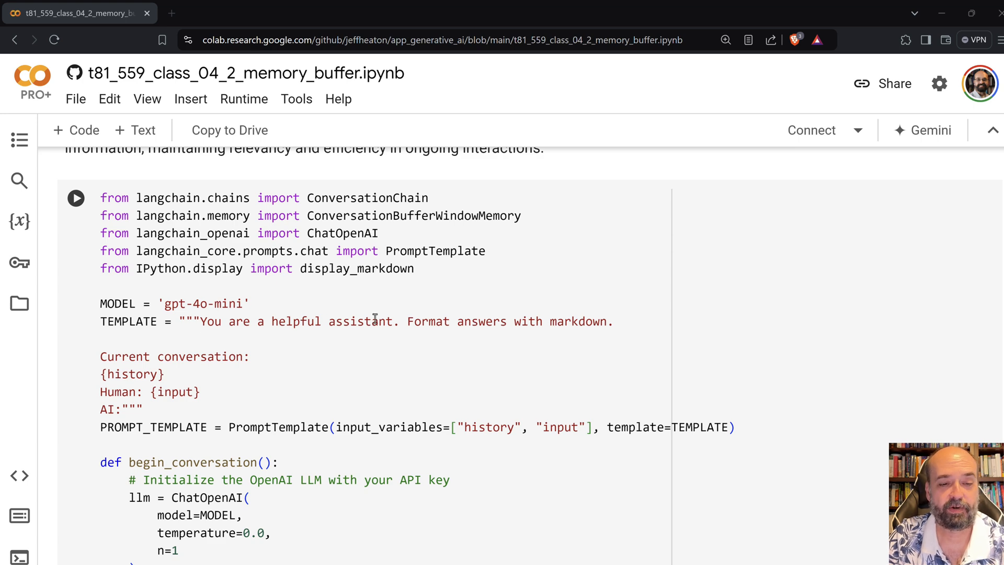
scroll("down", 3)
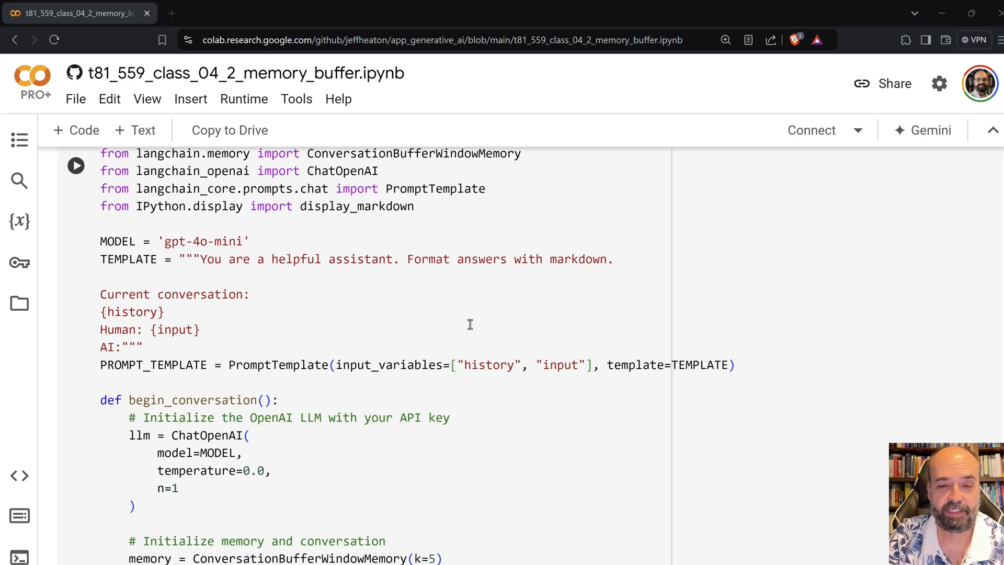
scroll("down", 3)
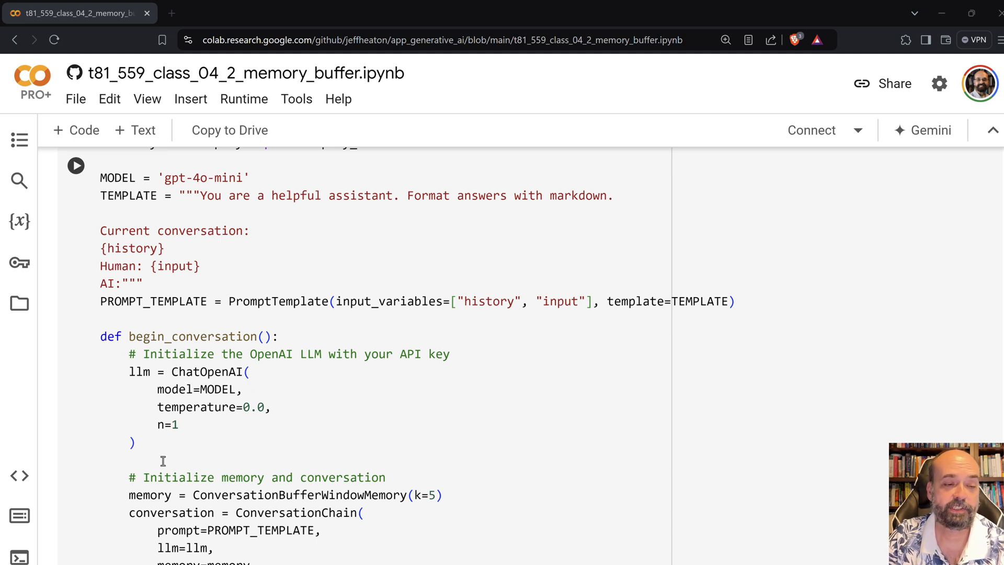
mouse_move(174, 486)
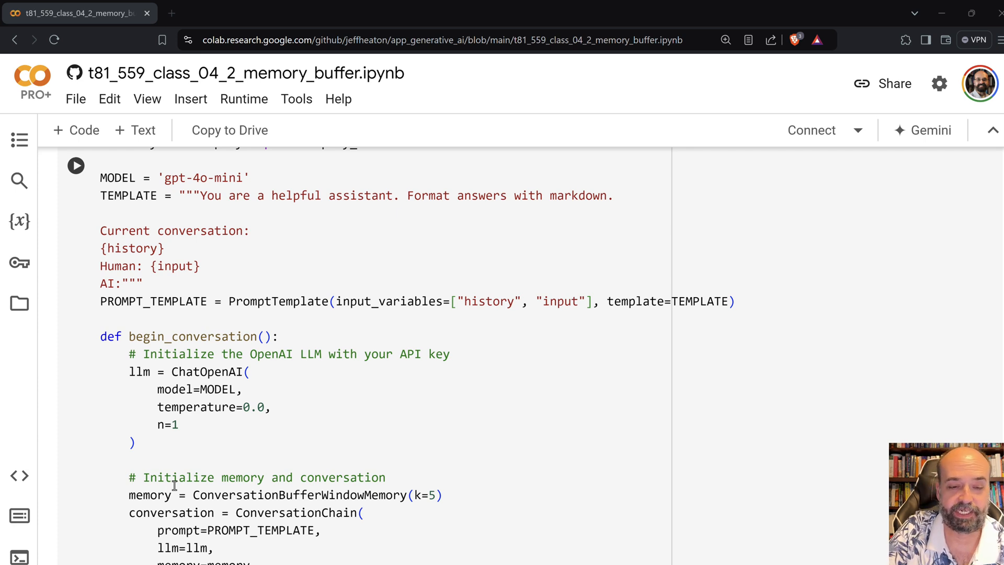
scroll("down", 3)
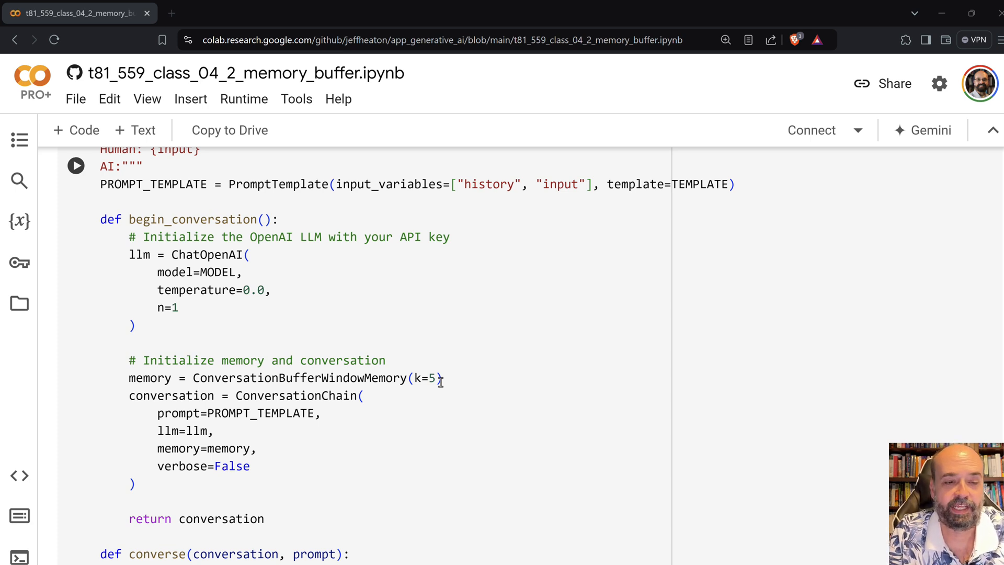
mouse_move(412, 464)
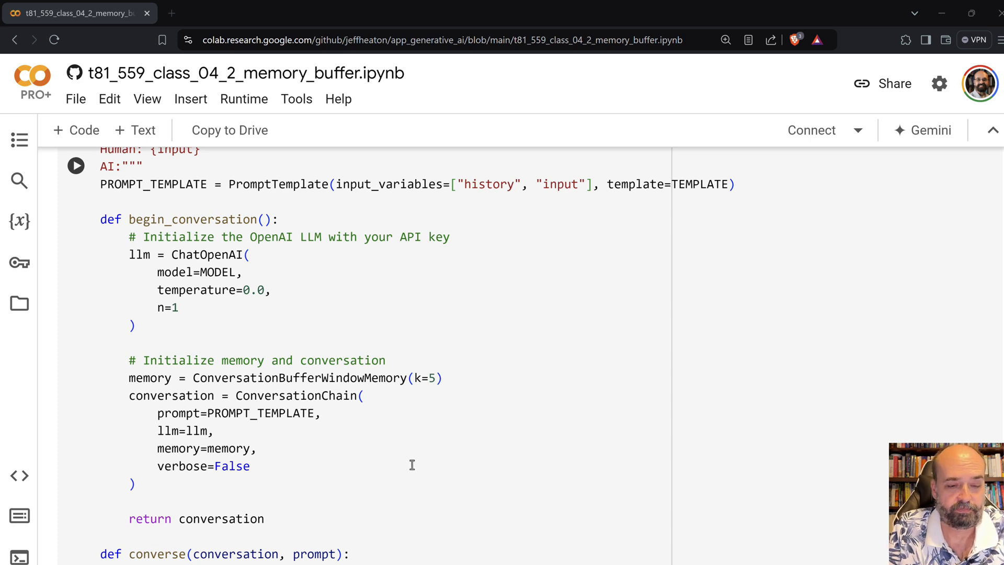
scroll("down", 3)
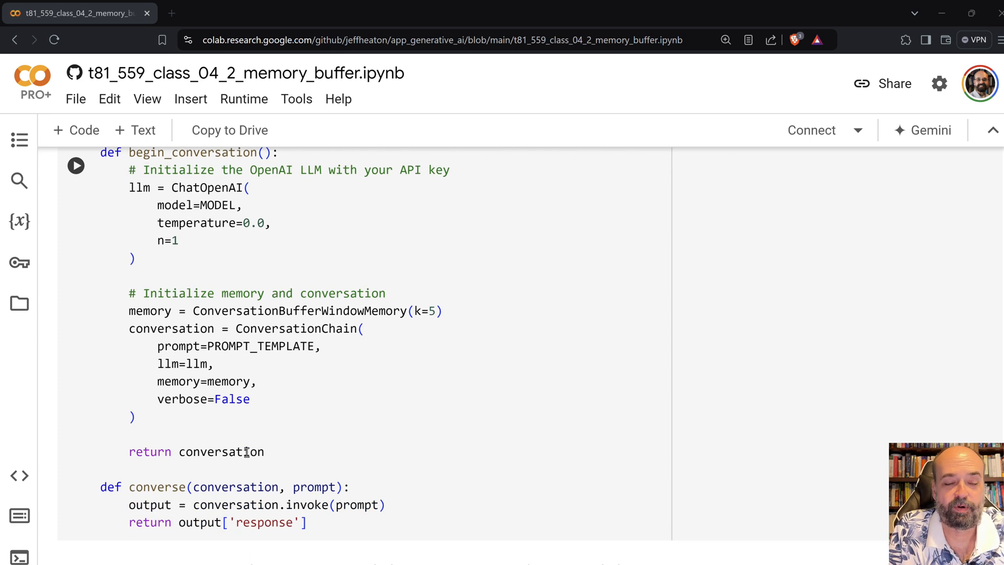
scroll("down", 3)
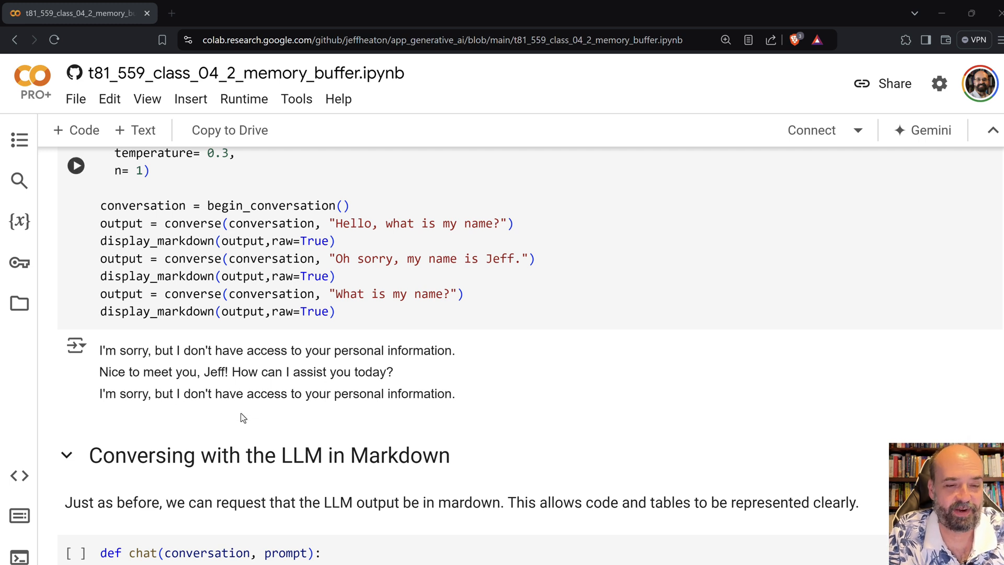
mouse_move(255, 413)
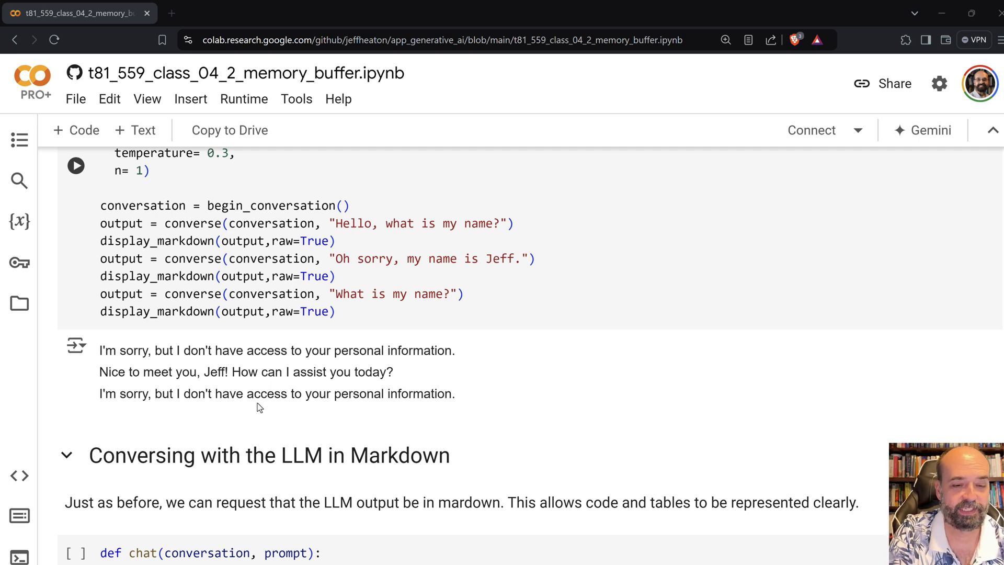
Scroll past the Jeff name recall and five-most-populous-cities table to the system-prompt heading
scroll("down", 3)
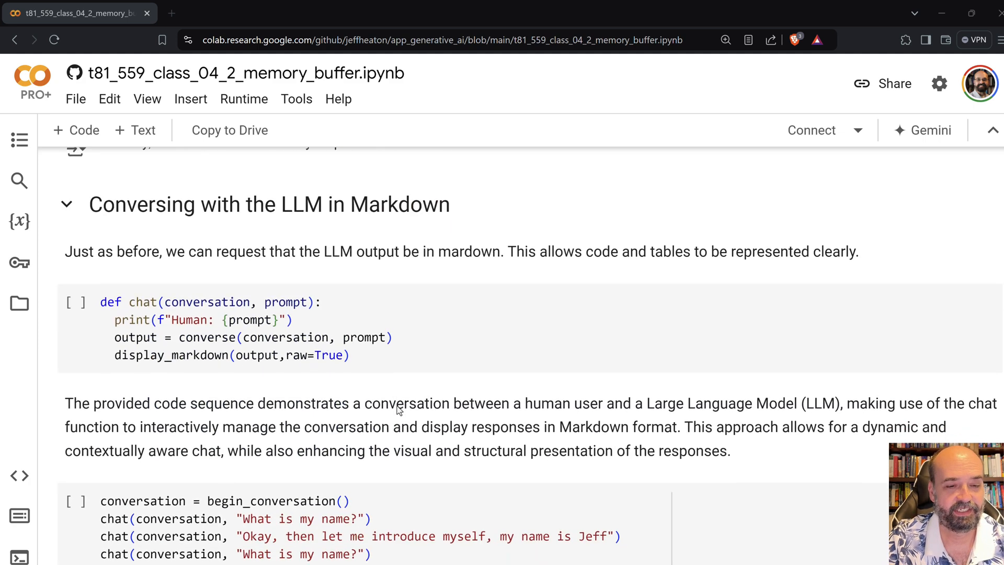
scroll("down", 3)
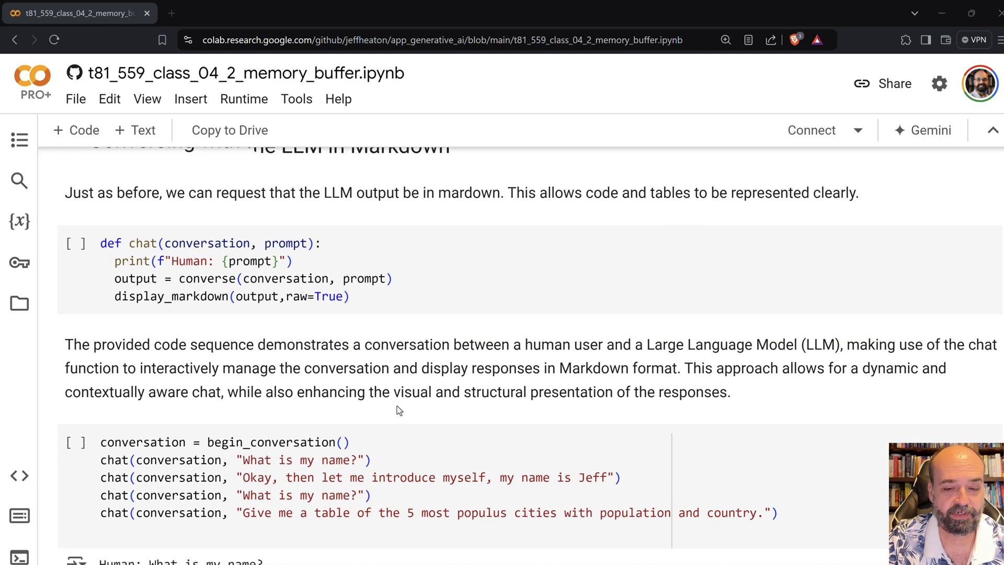
scroll("down", 3)
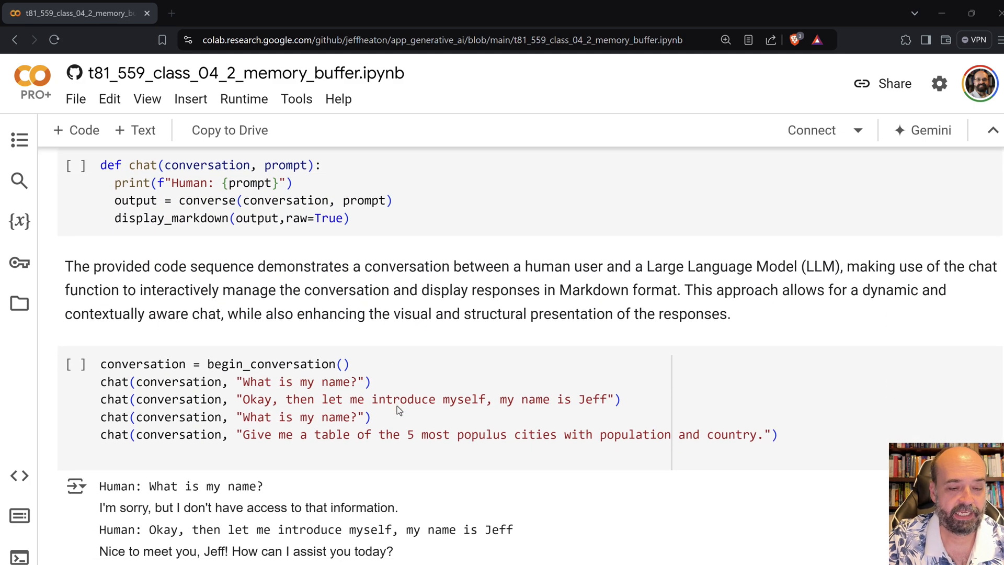
scroll("down", 3)
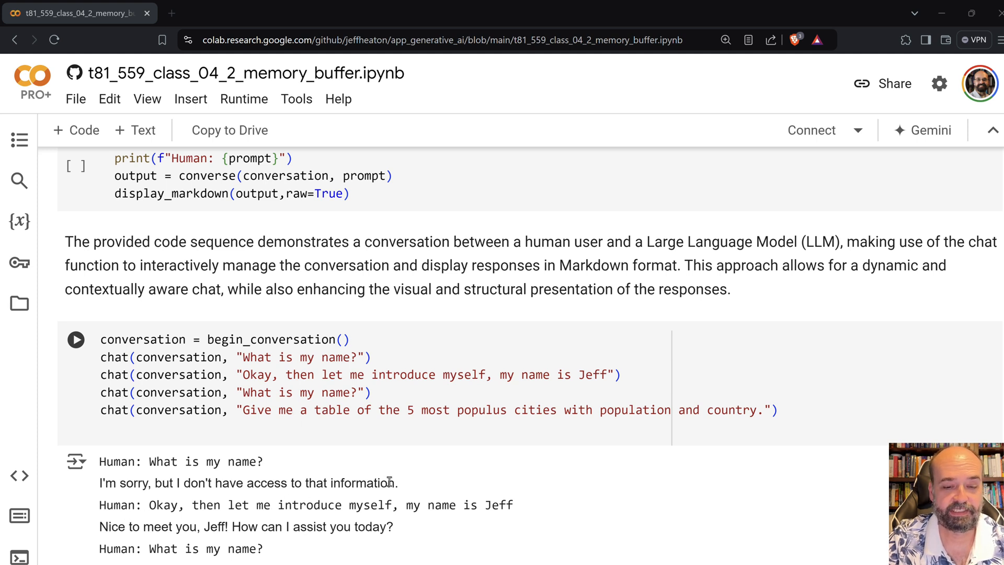
mouse_move(223, 500)
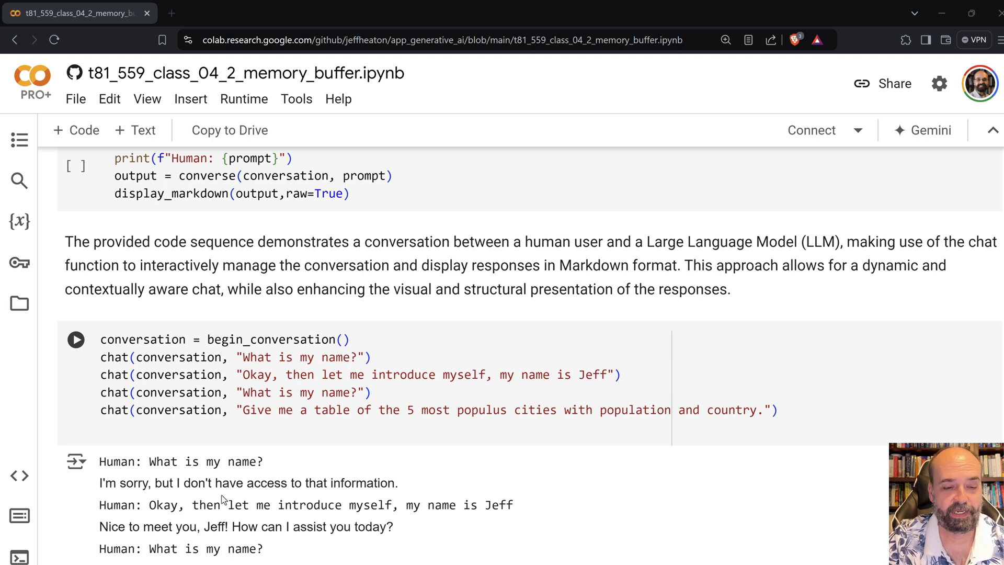
scroll("down", 3)
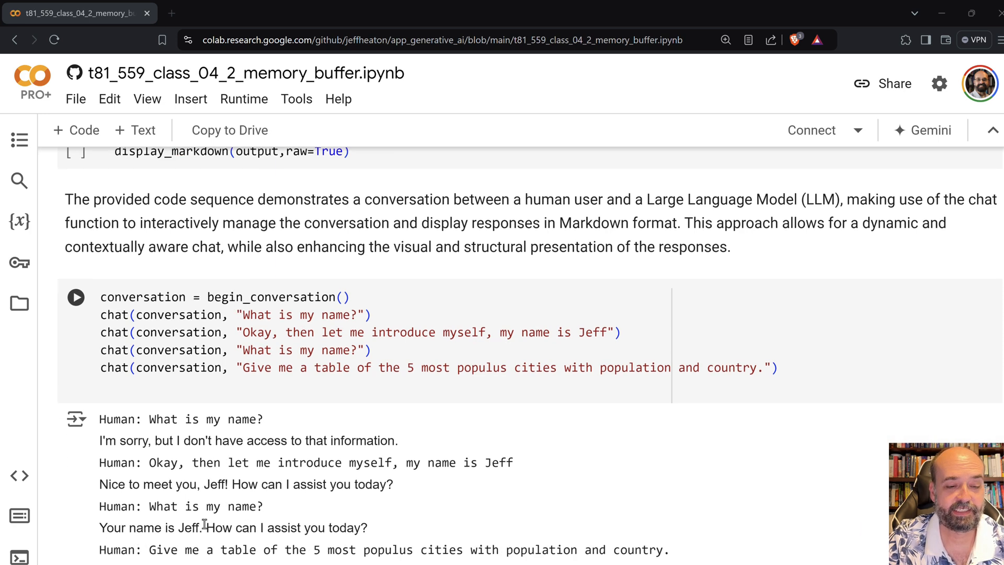
scroll("down", 3)
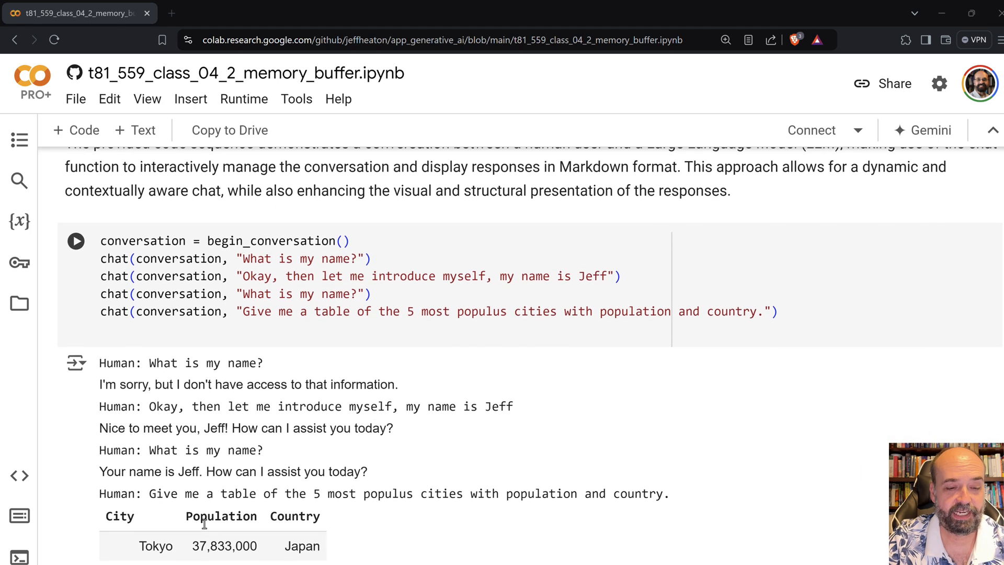
scroll("down", 3)
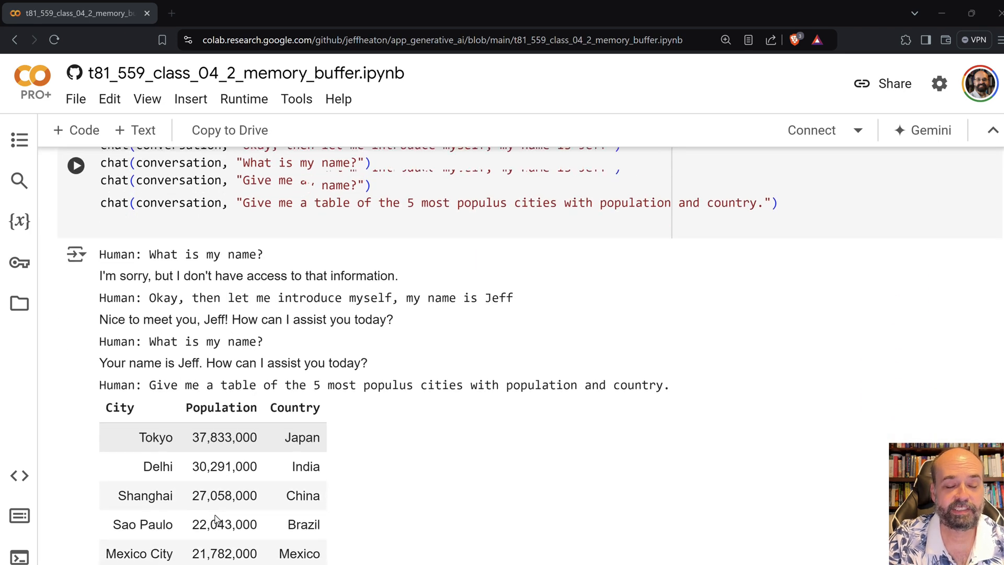
scroll("down", 3)
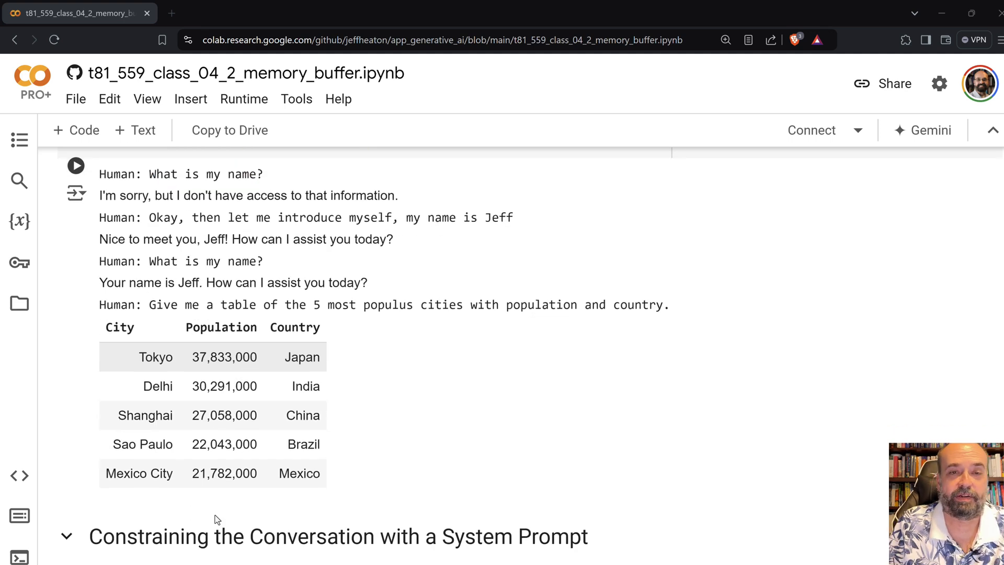
scroll("down", 3)
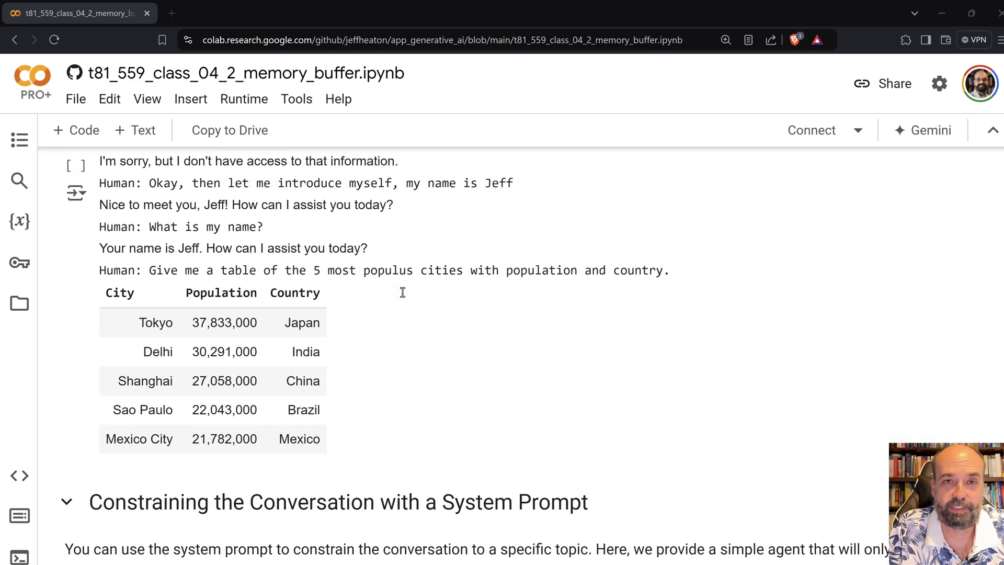
Scroll through begin_conversation_insurance and its term-versus-whole-life replies to 'Examining the Conversation Memory'
scroll("down", 3)
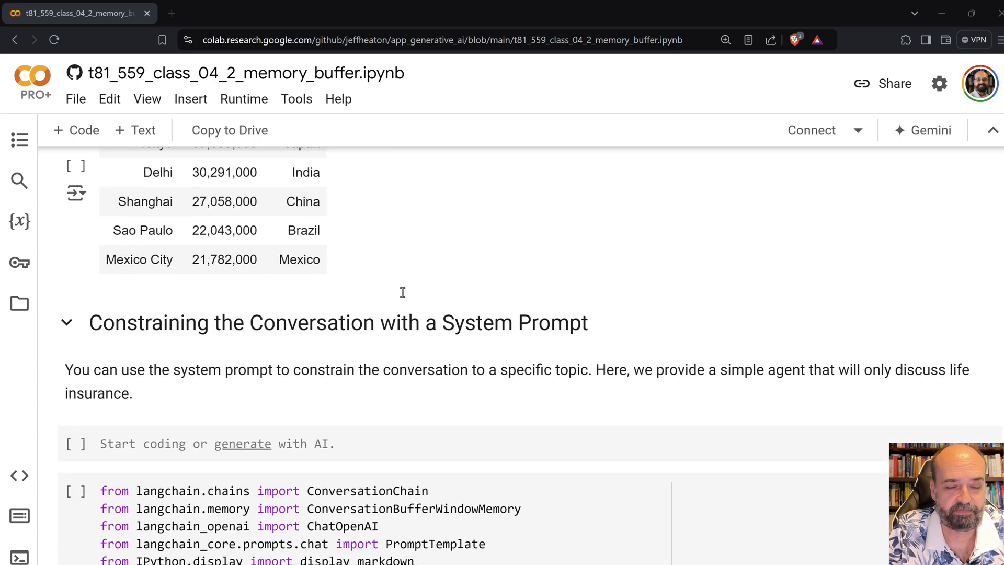
scroll("down", 3)
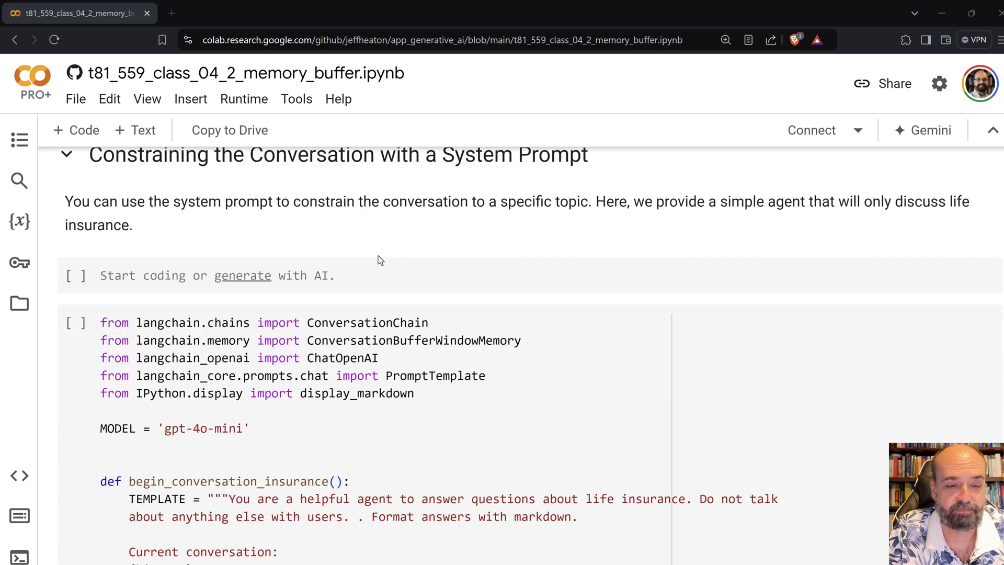
scroll("down", 3)
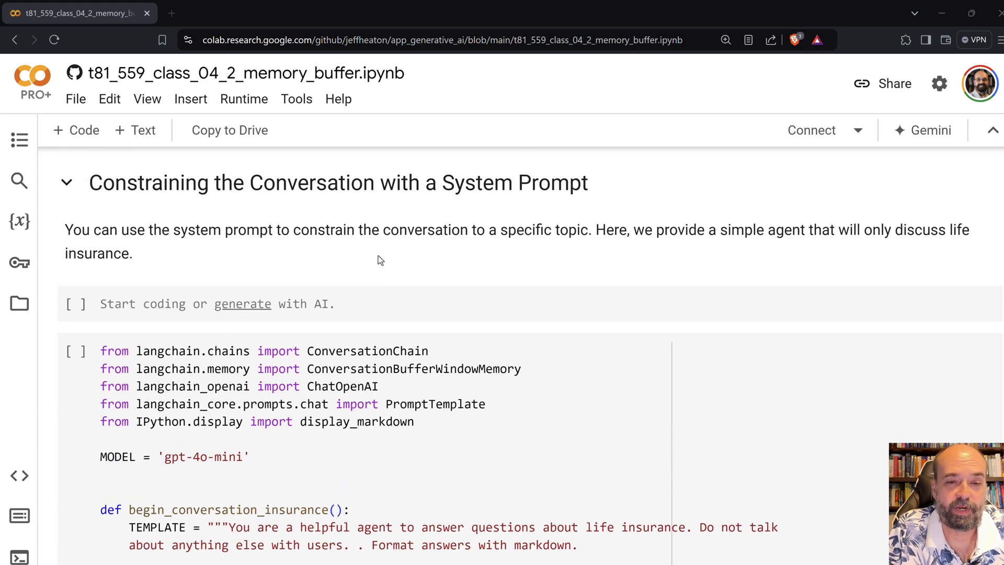
scroll("down", 3)
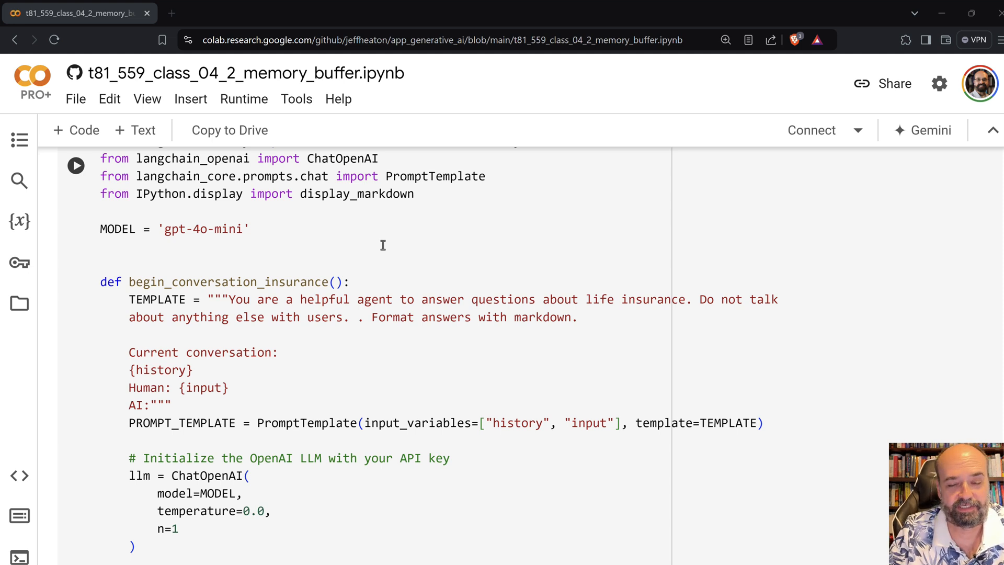
scroll("down", 3)
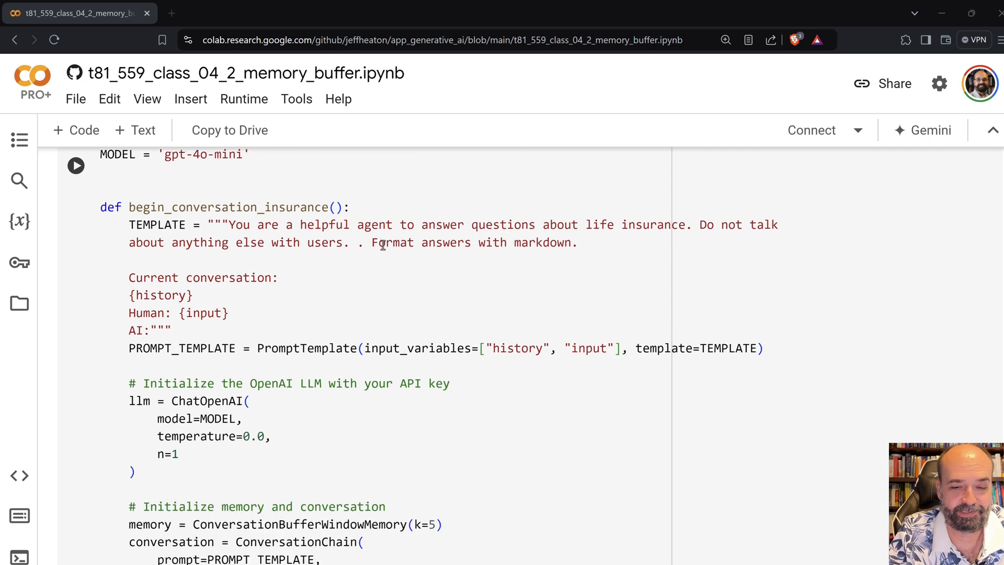
scroll("down", 3)
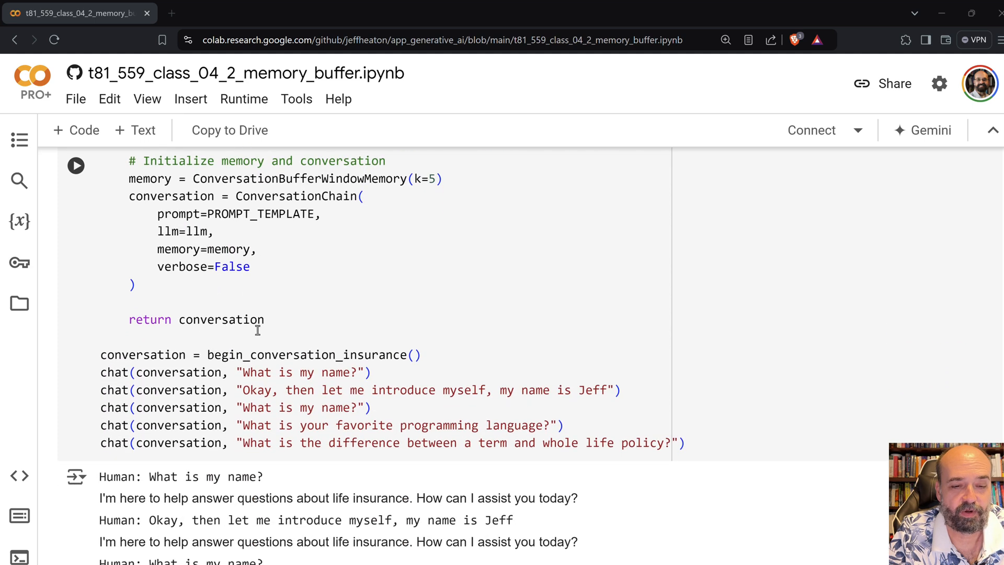
scroll("down", 3)
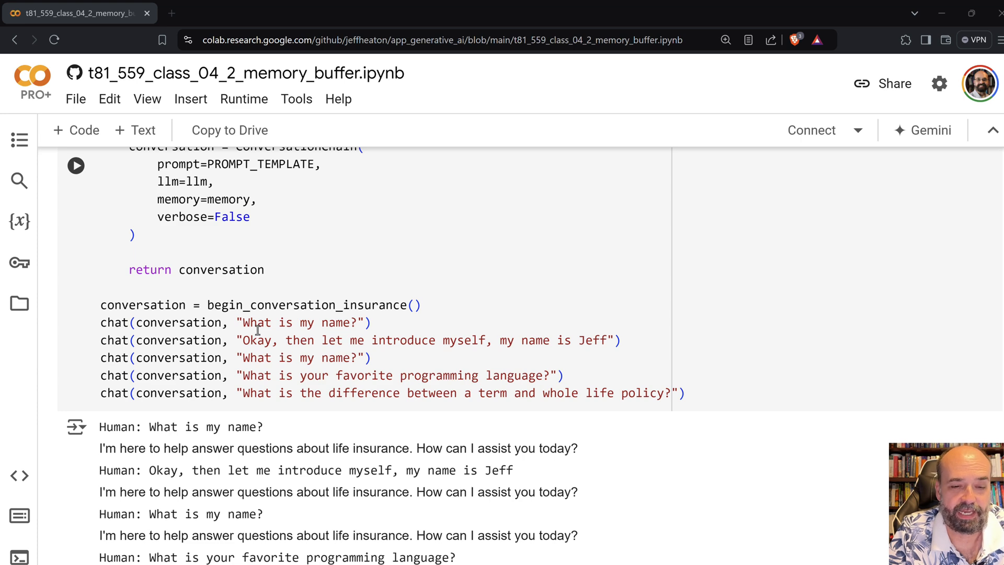
scroll("down", 3)
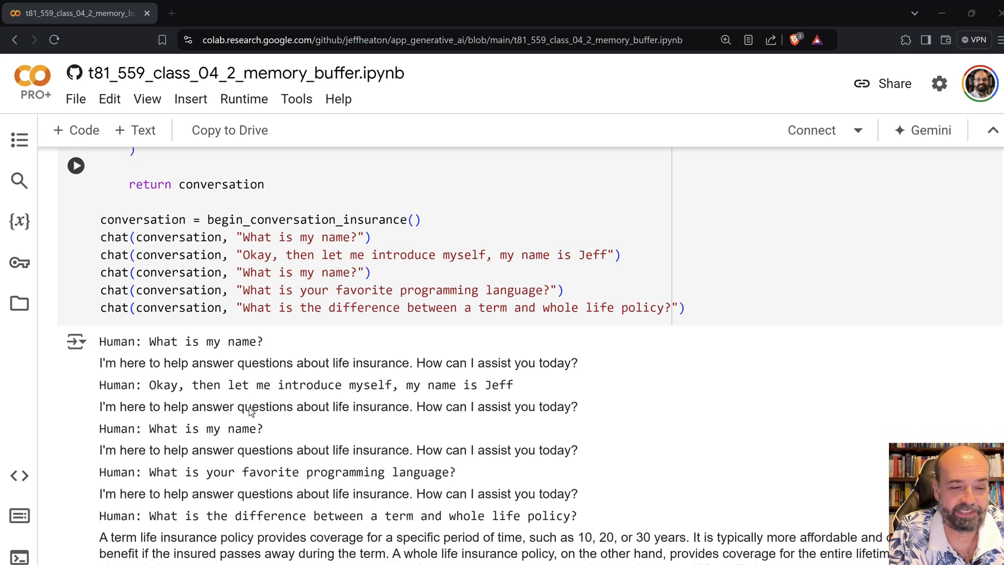
scroll("down", 3)
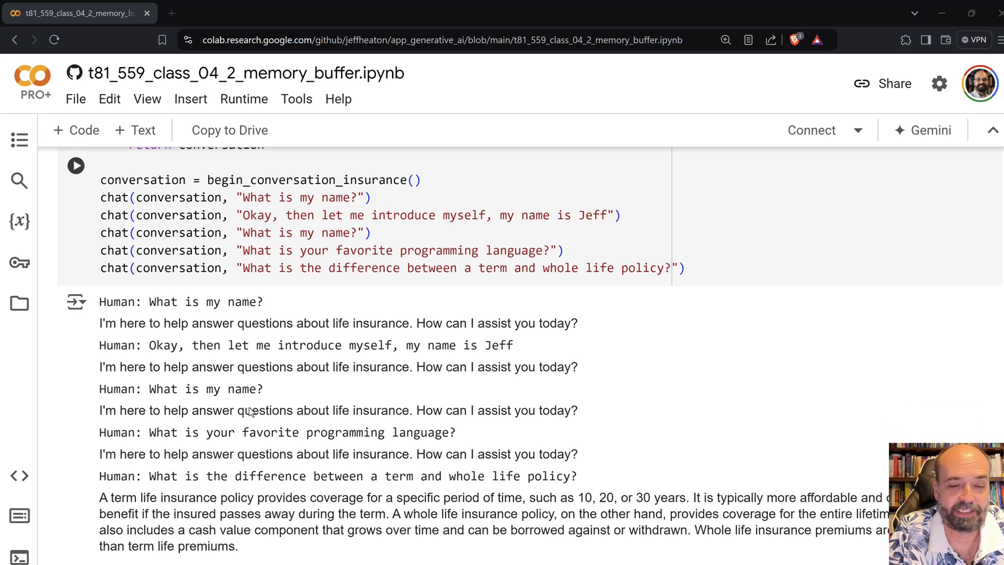
scroll("down", 3)
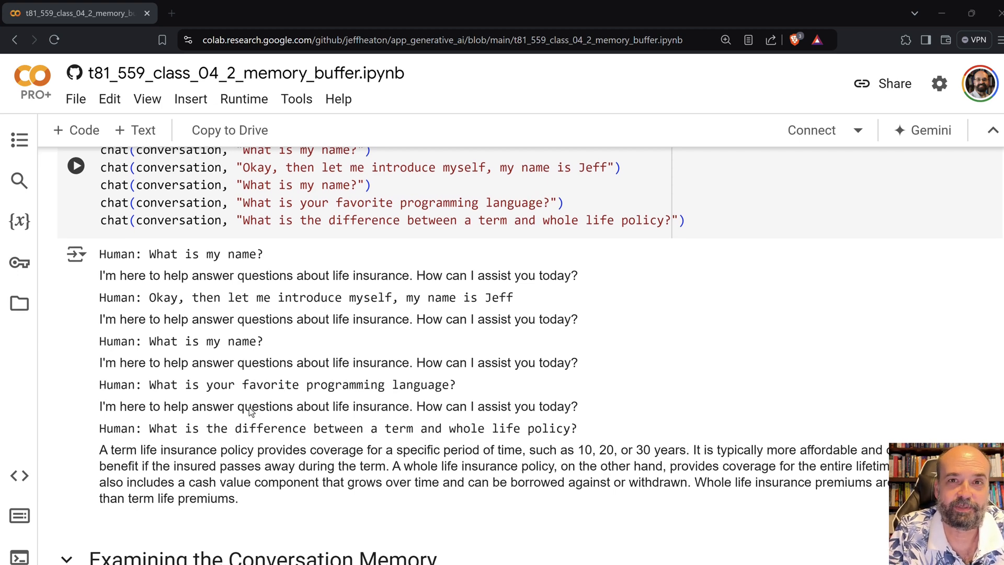
scroll("down", 3)
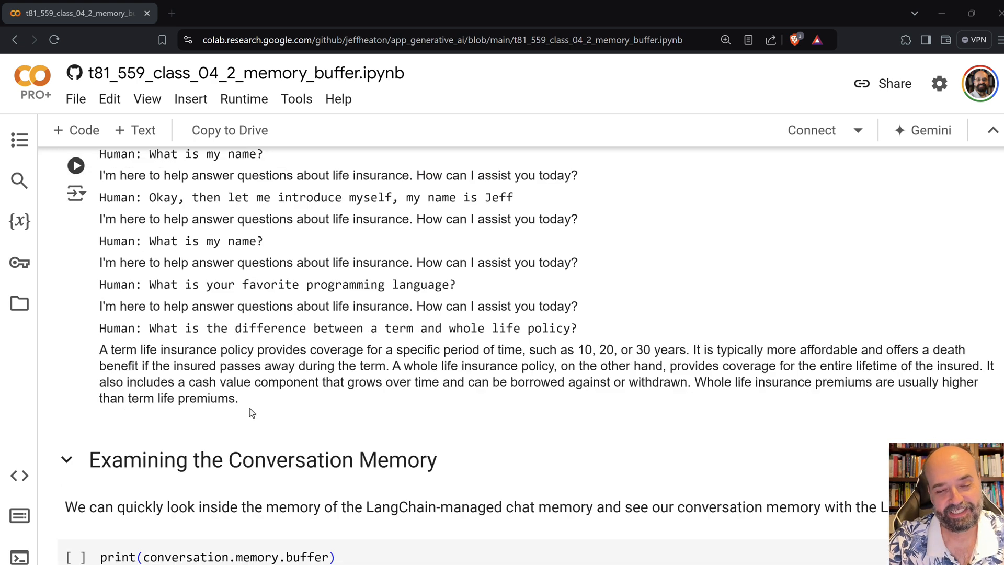
Scroll to the print(conversation.memory.buffer) output listing the insurance chat's Human and AI turns
scroll("down", 3)
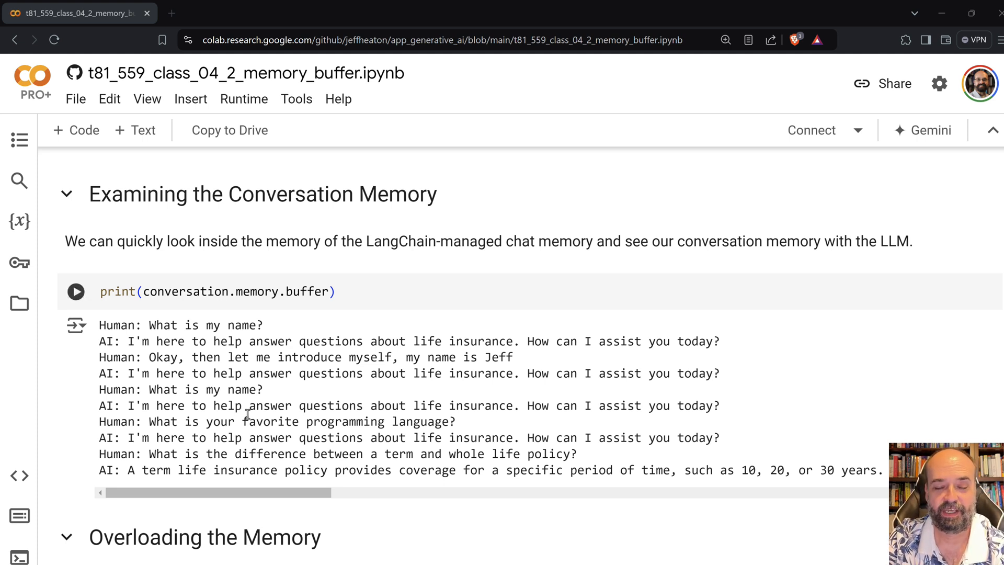
scroll("down", 3)
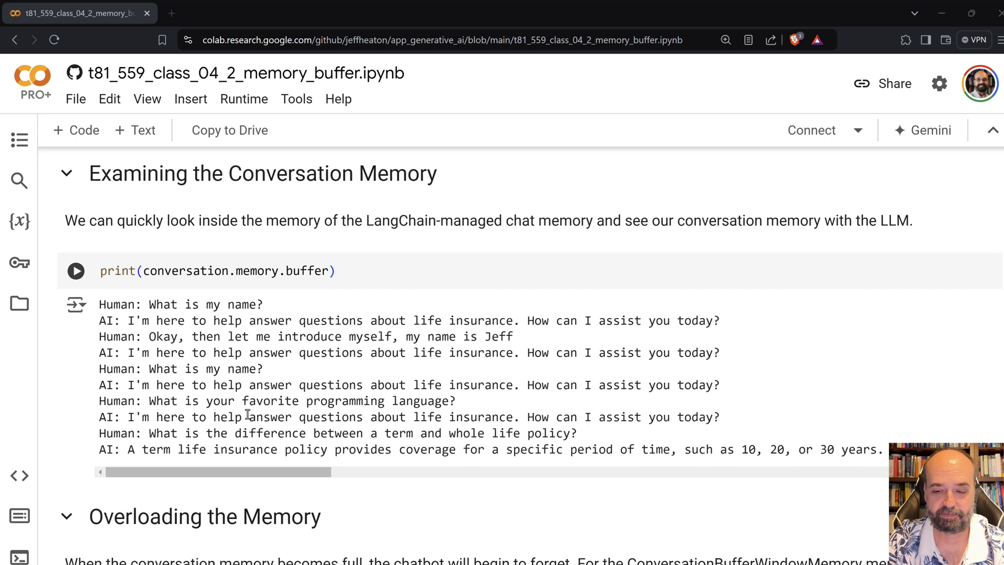
Scroll through the 'Overloading the Memory' output, where Jeff is recalled but the favorite color is forgotten
scroll("down", 3)
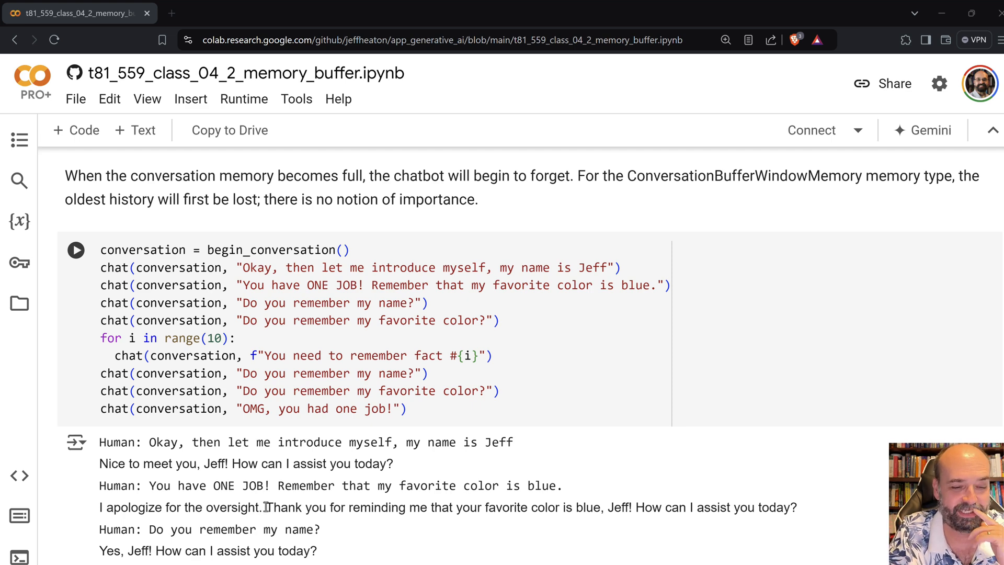
scroll("down", 3)
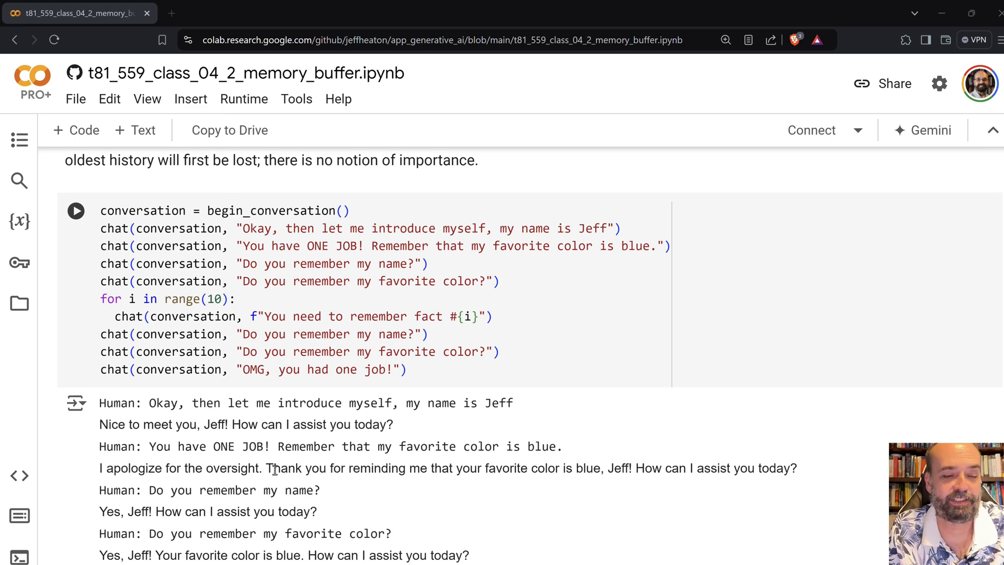
scroll("down", 3)
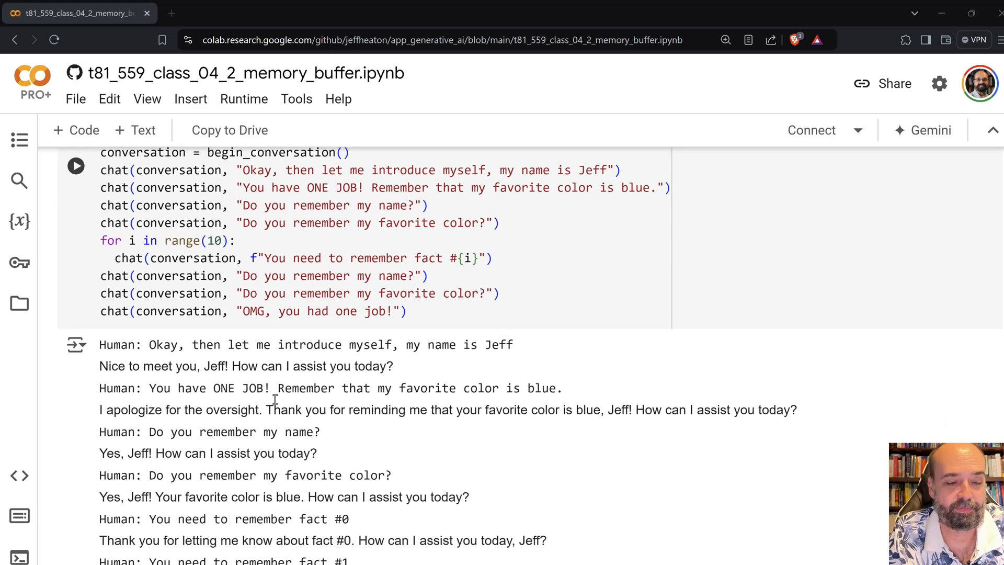
scroll("down", 3)
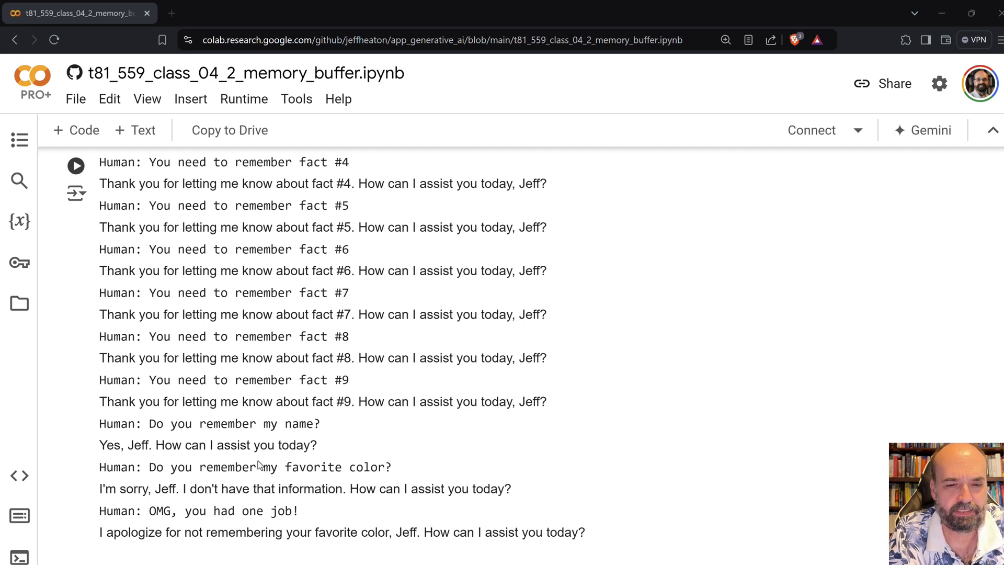
scroll("down", 3)
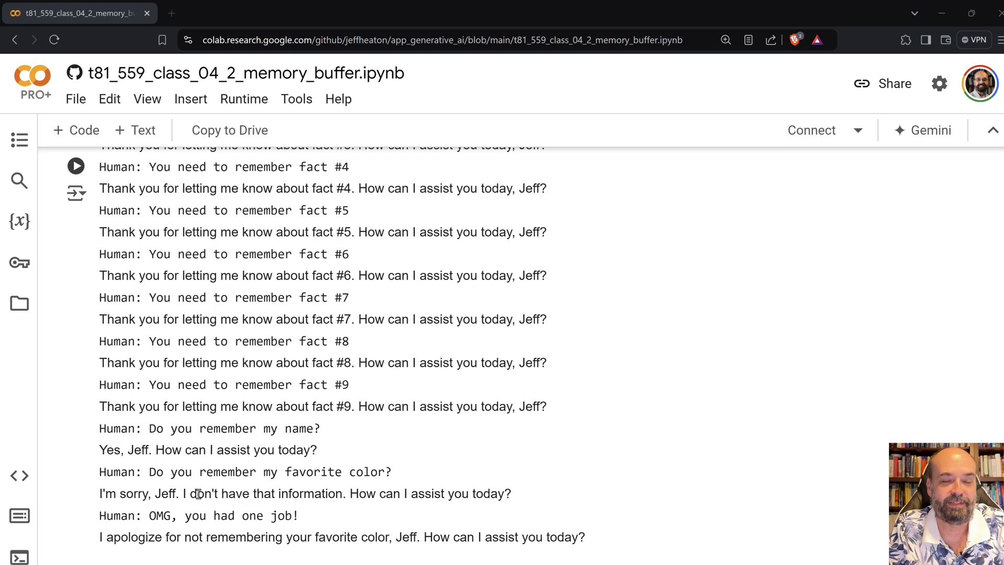
mouse_move(410, 460)
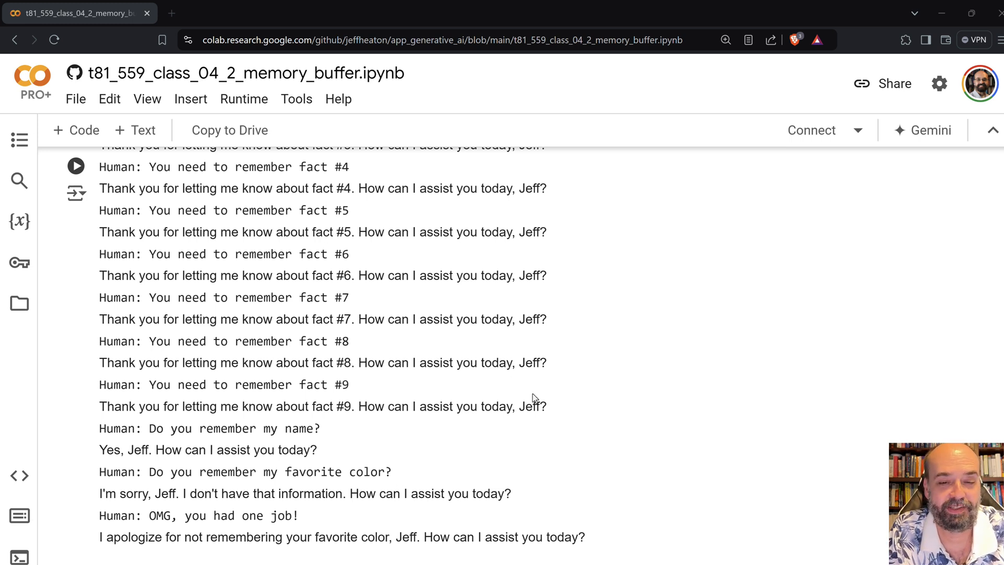
mouse_move(554, 404)
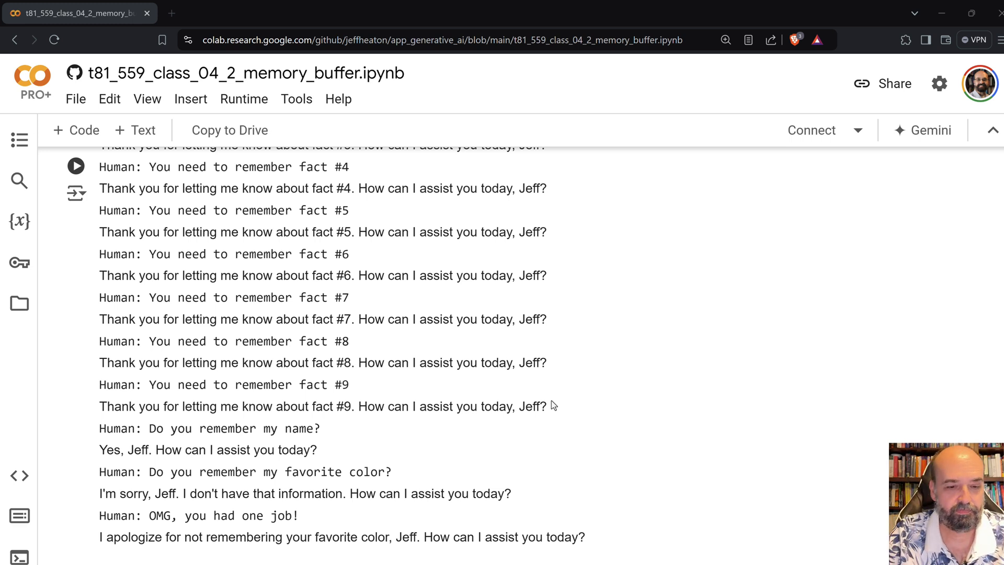
Scroll to the second memory buffer printout, which begins at fact #8
scroll("down", 3)
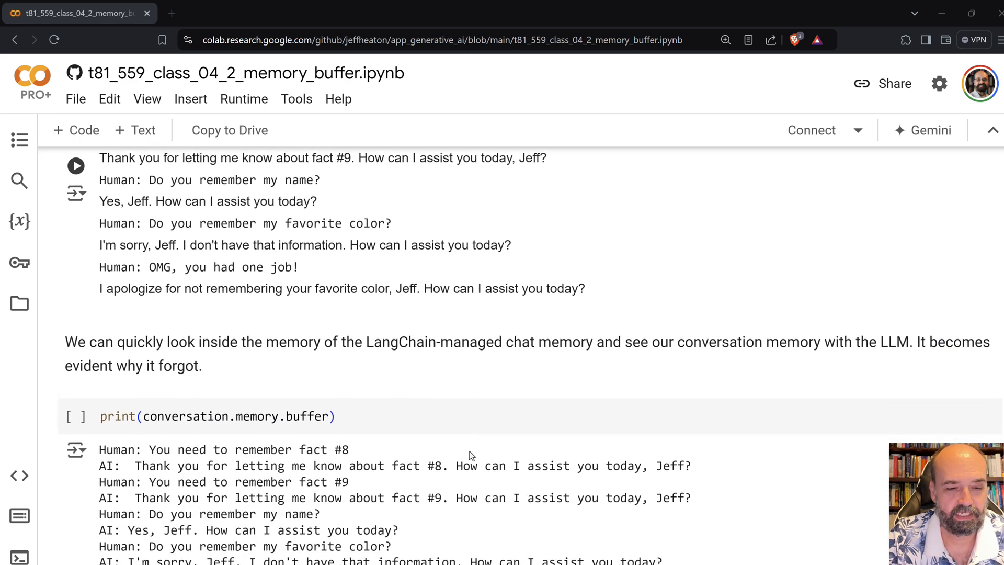
scroll("down", 3)
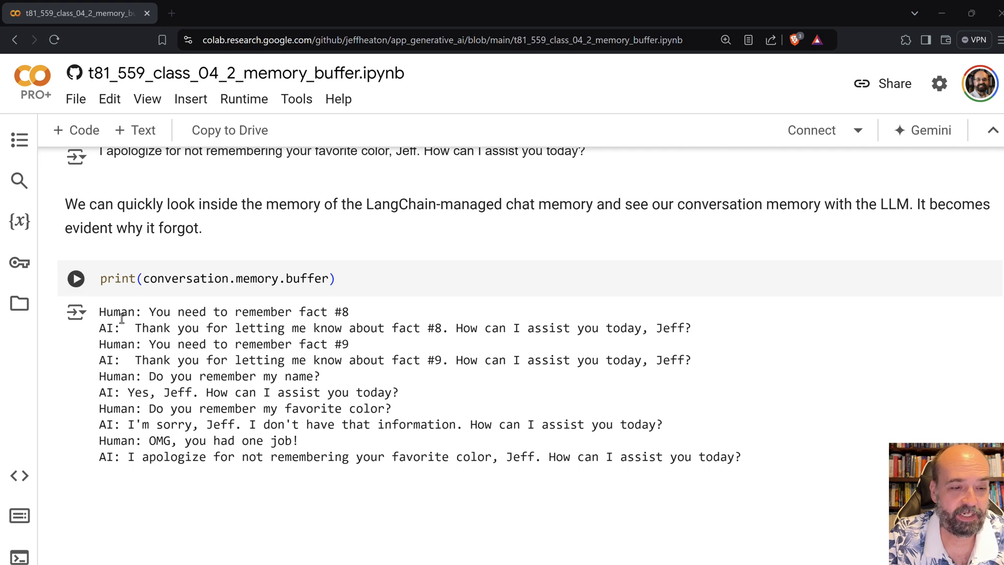
mouse_move(203, 366)
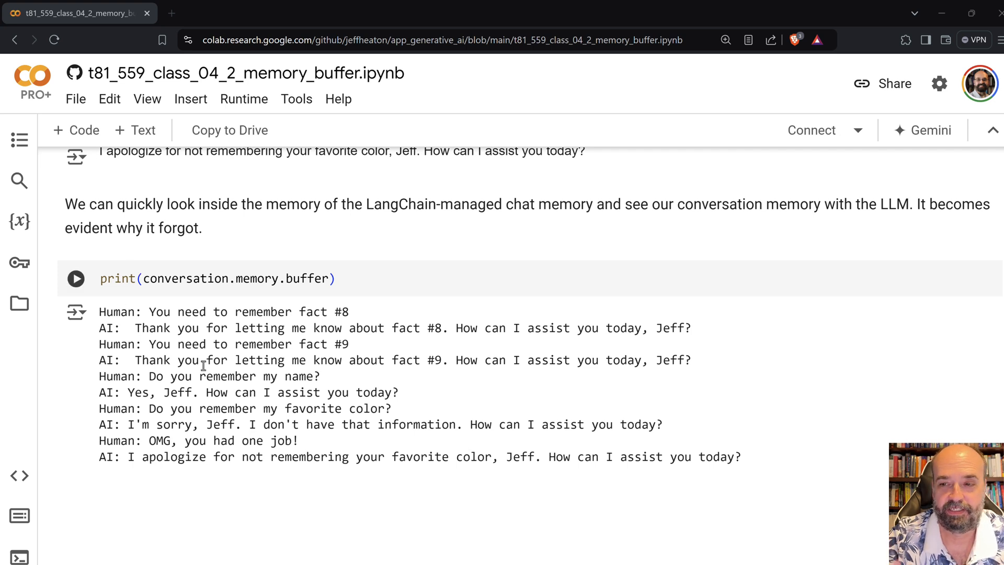